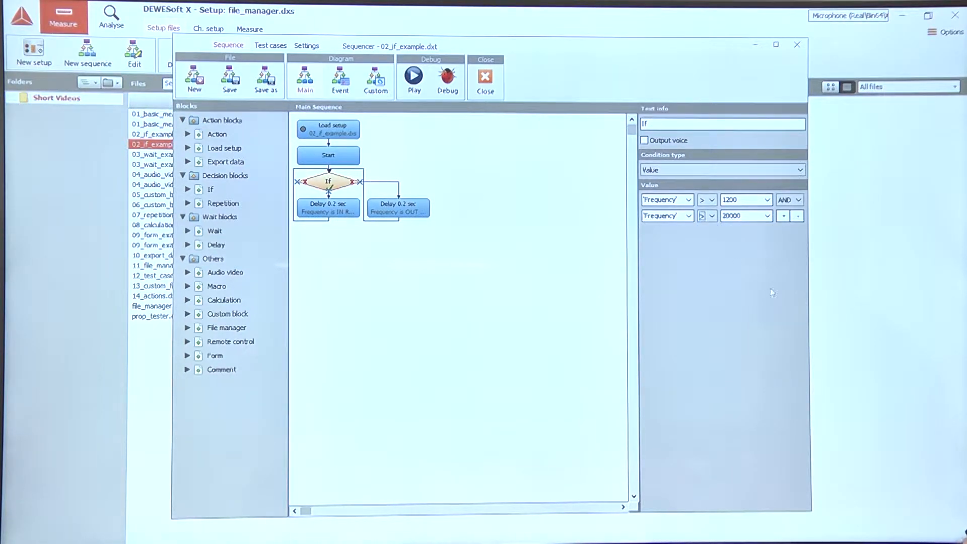
mouse_move(738, 245)
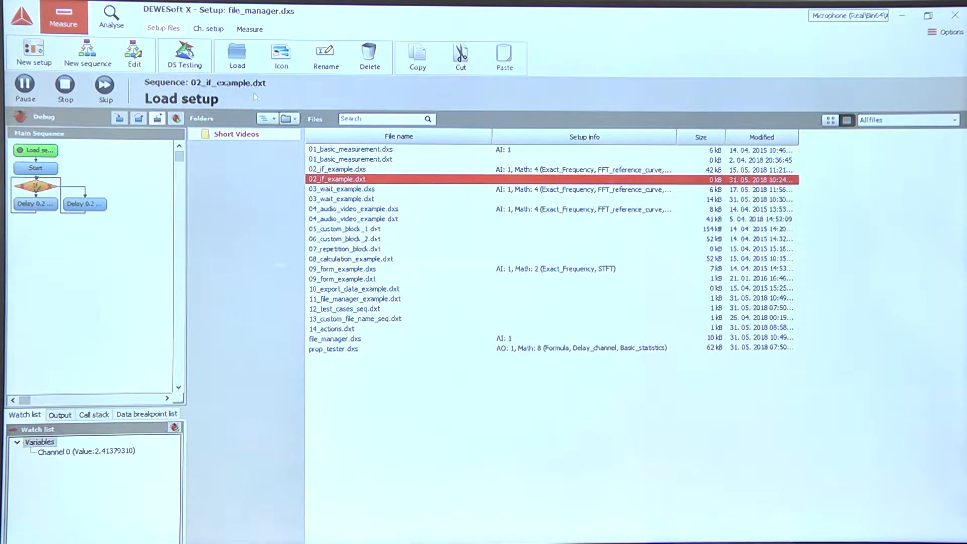
mouse_move(225, 179)
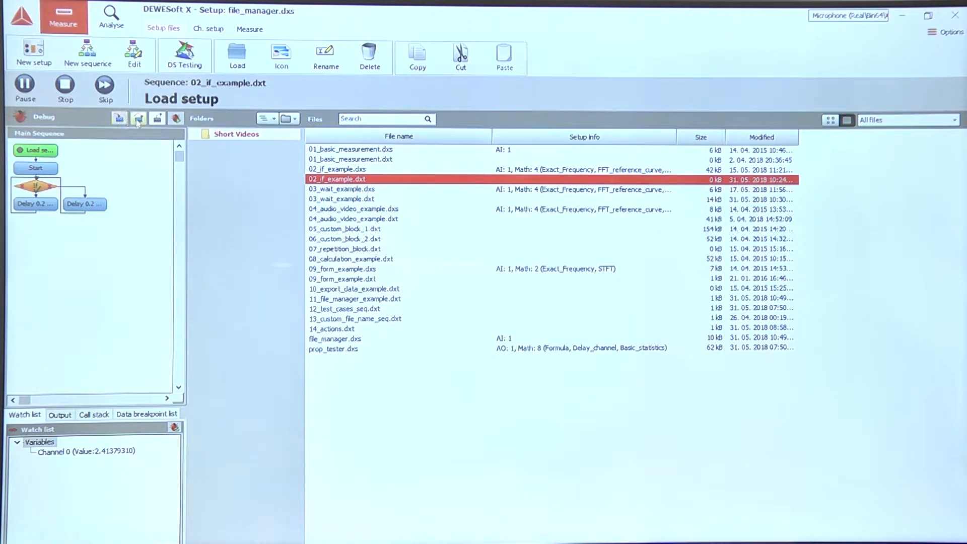
mouse_move(137, 119)
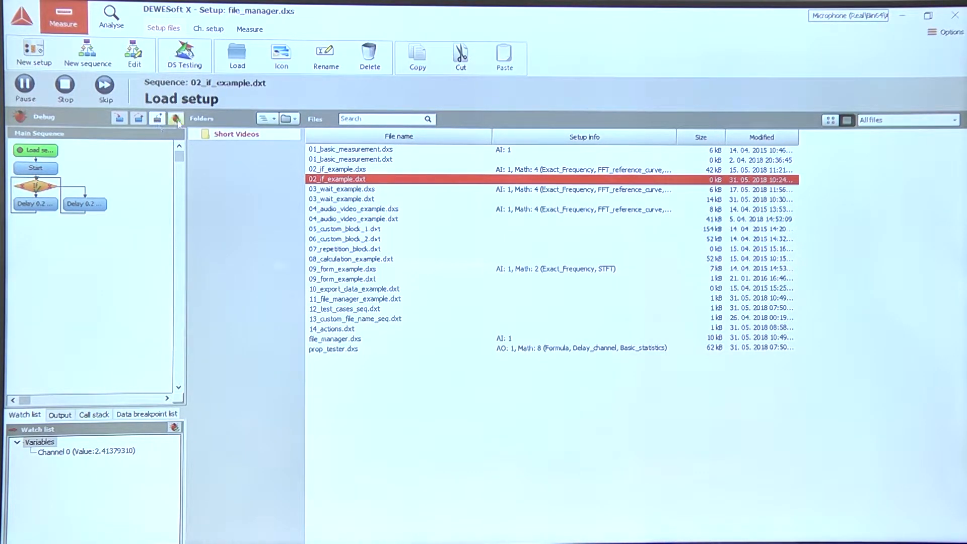
mouse_move(175, 118)
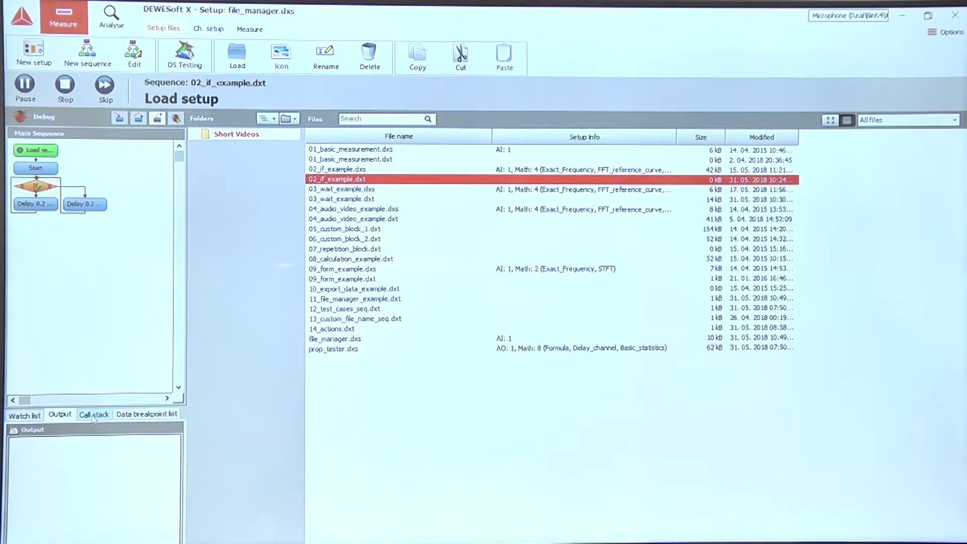
click(94, 414)
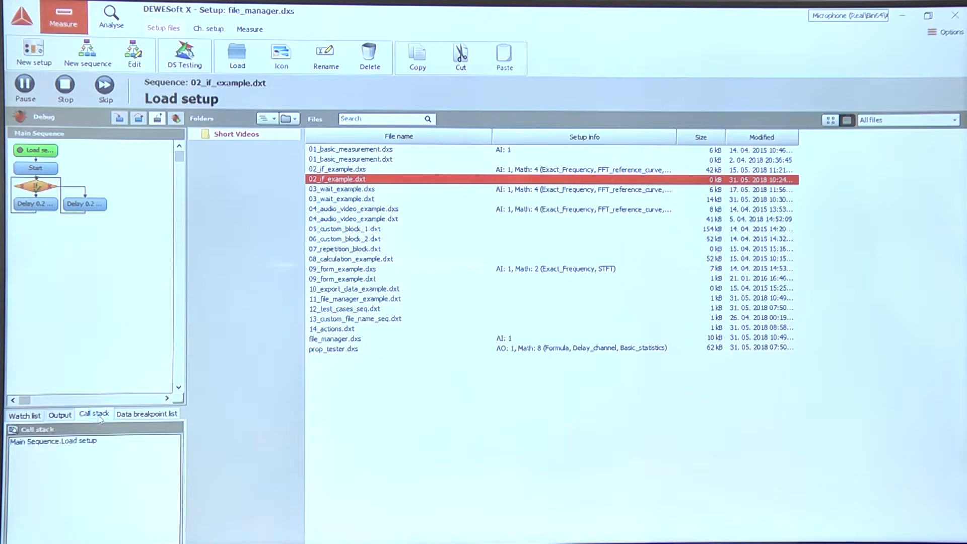
click(147, 413)
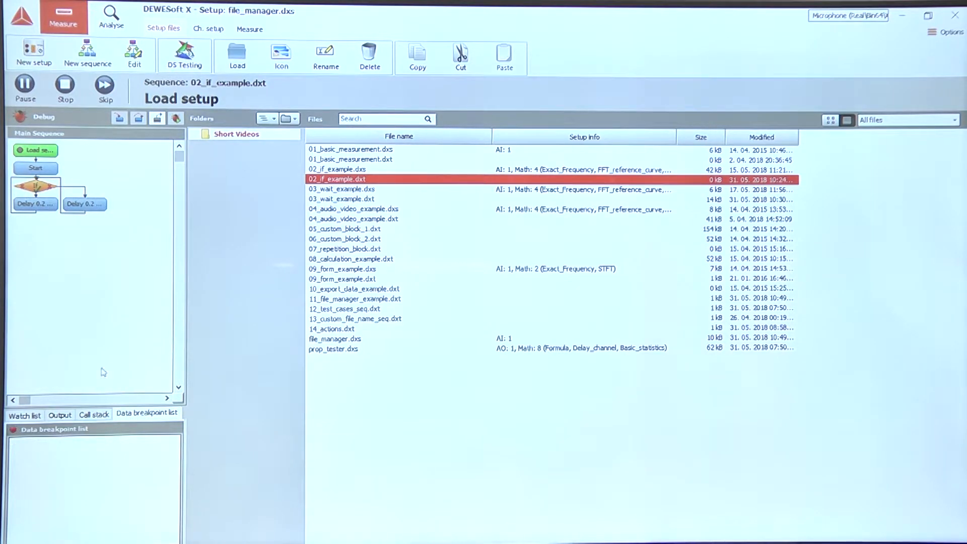
click(24, 415)
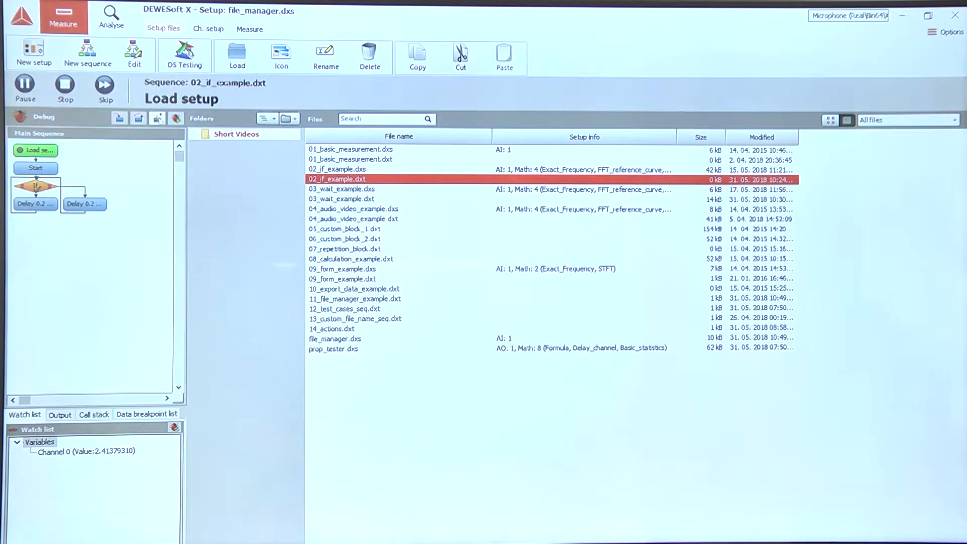
mouse_move(176, 118)
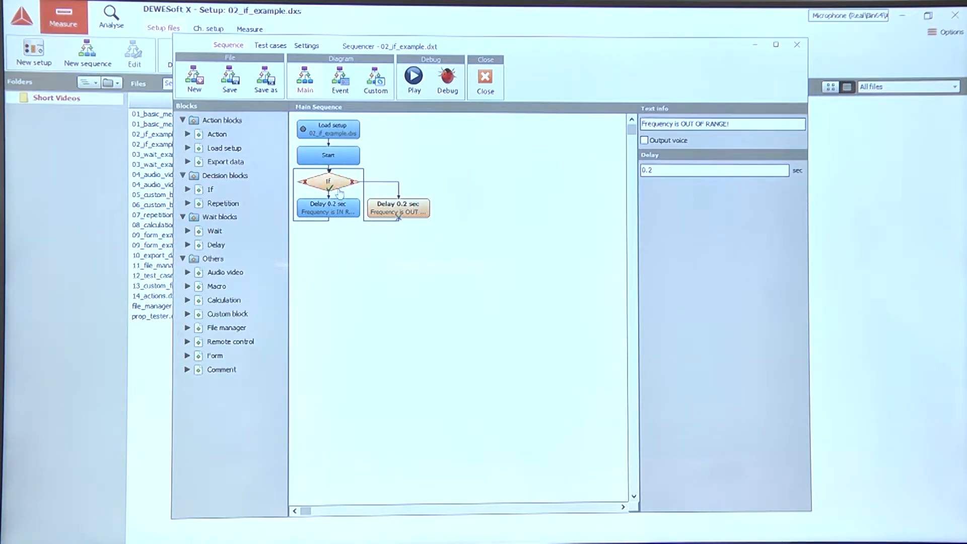
Add an 'IN range' output message to the in-range Delay block
click(328, 182)
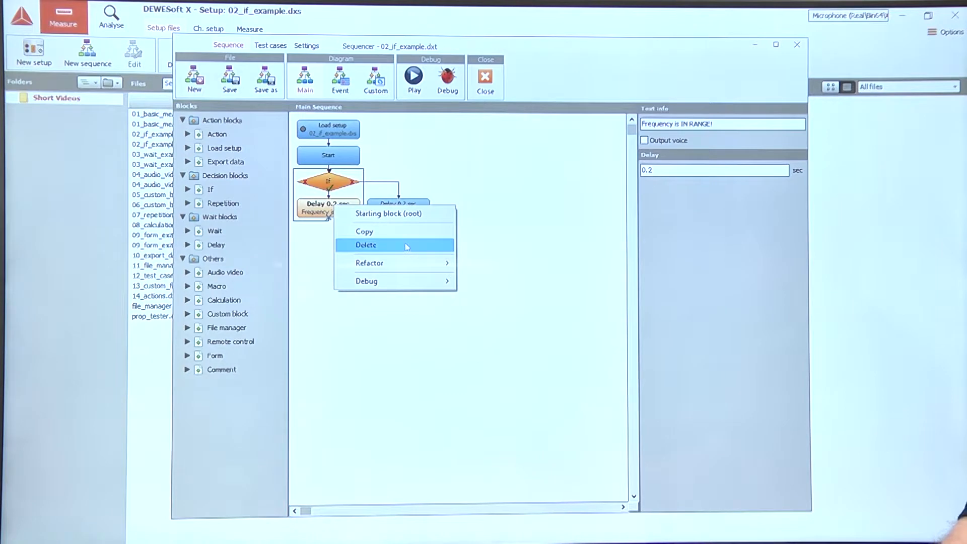
mouse_move(366, 280)
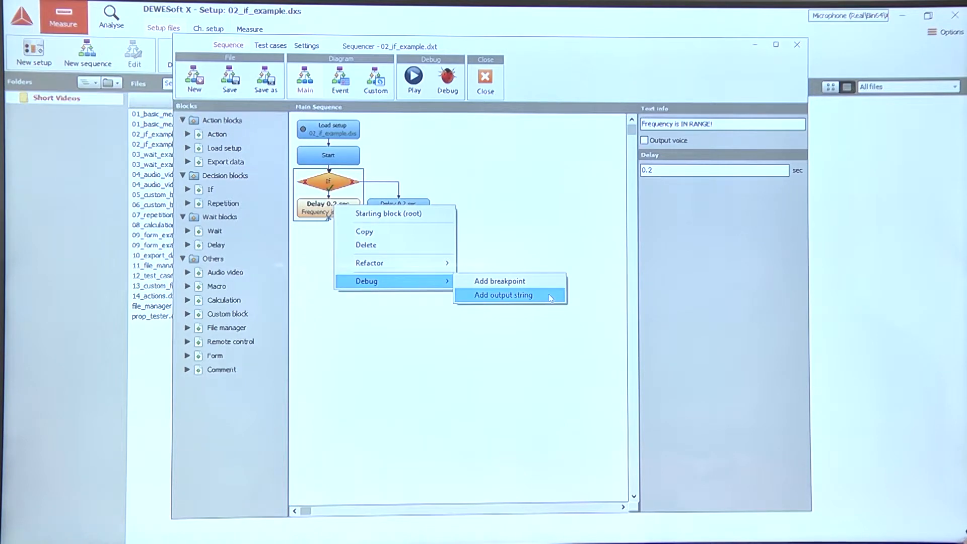
click(502, 295)
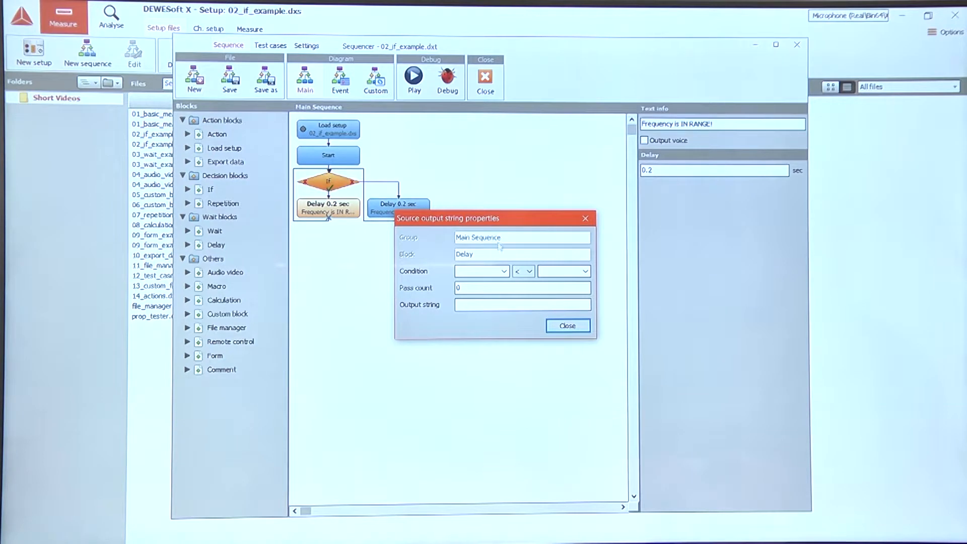
click(521, 304)
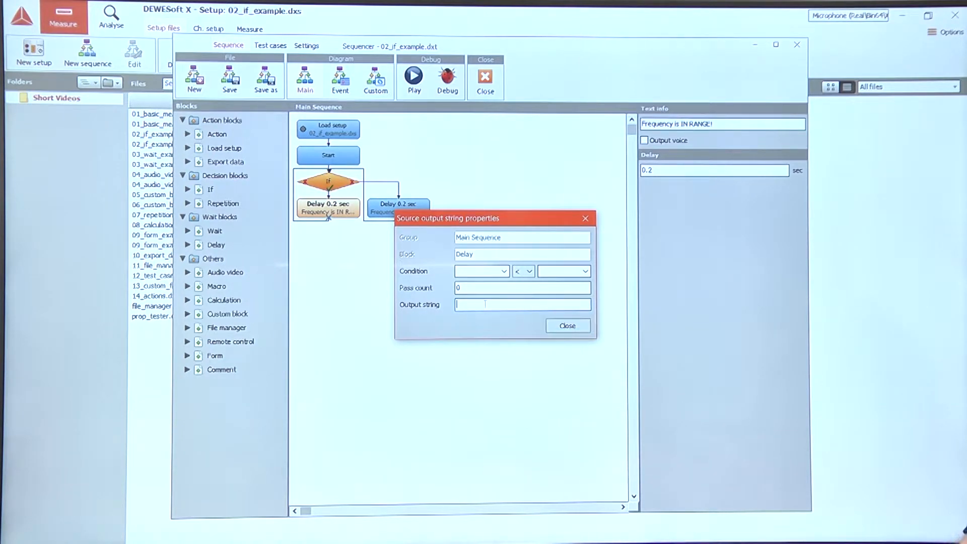
text(IN range)
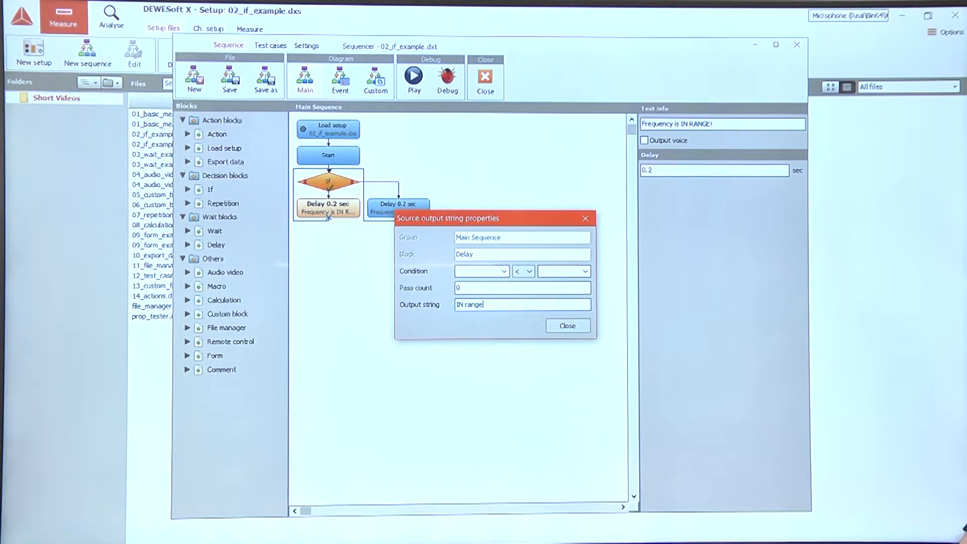
click(566, 326)
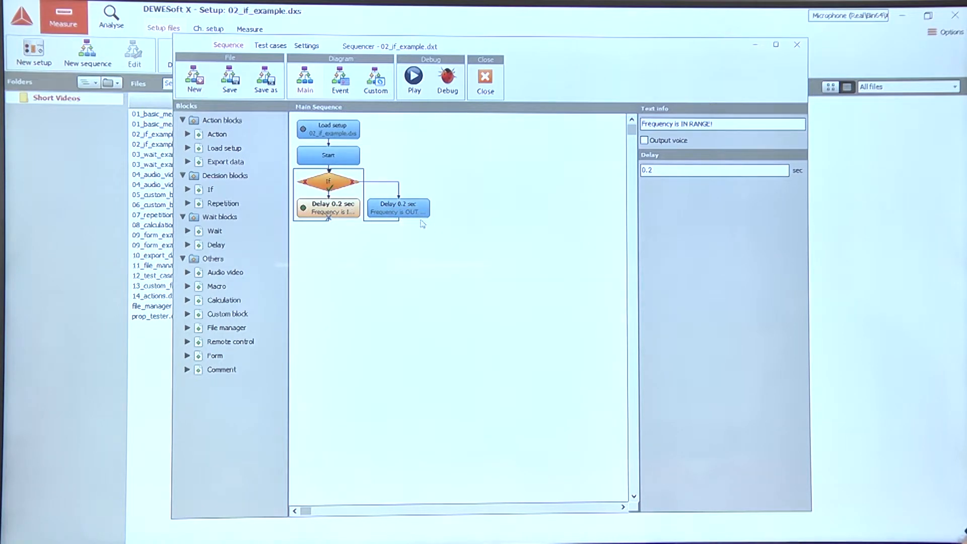
Add an 'OUT OF range' output message to the out-of-range Delay and start debugging
right_click(398, 208)
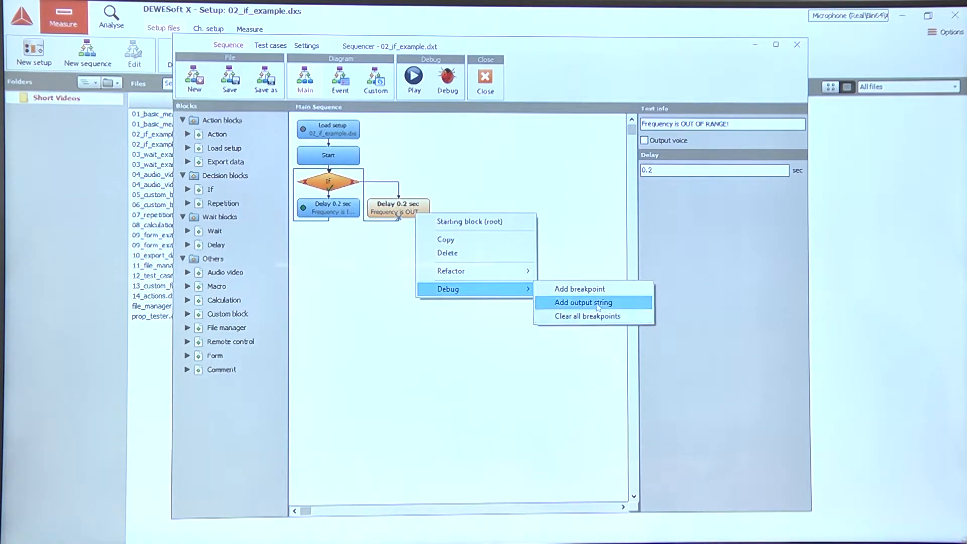
click(583, 302)
text(OUT OF range)
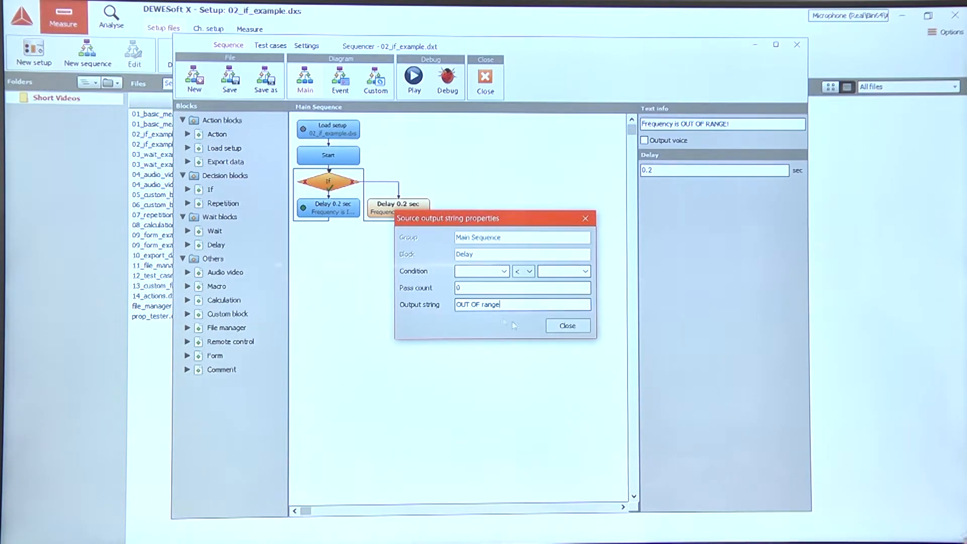
click(566, 326)
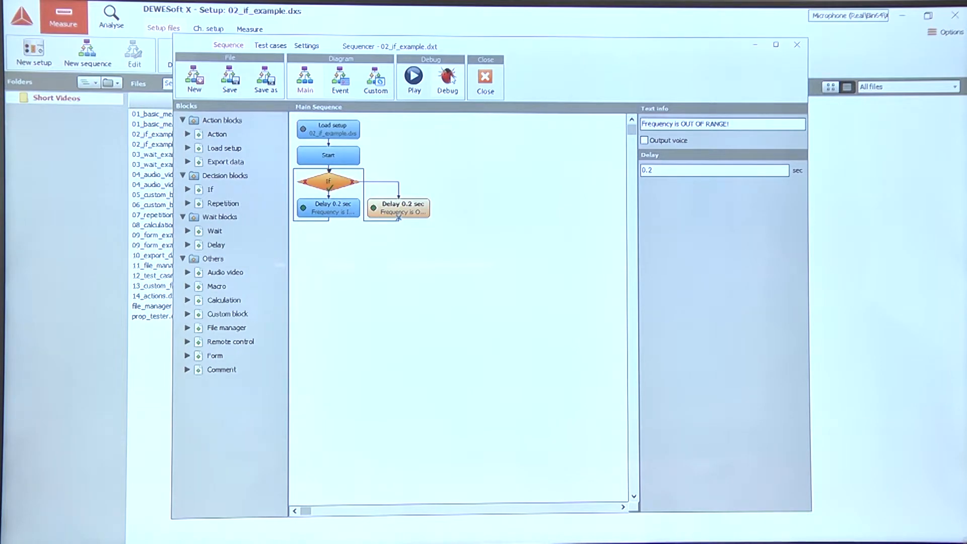
click(413, 80)
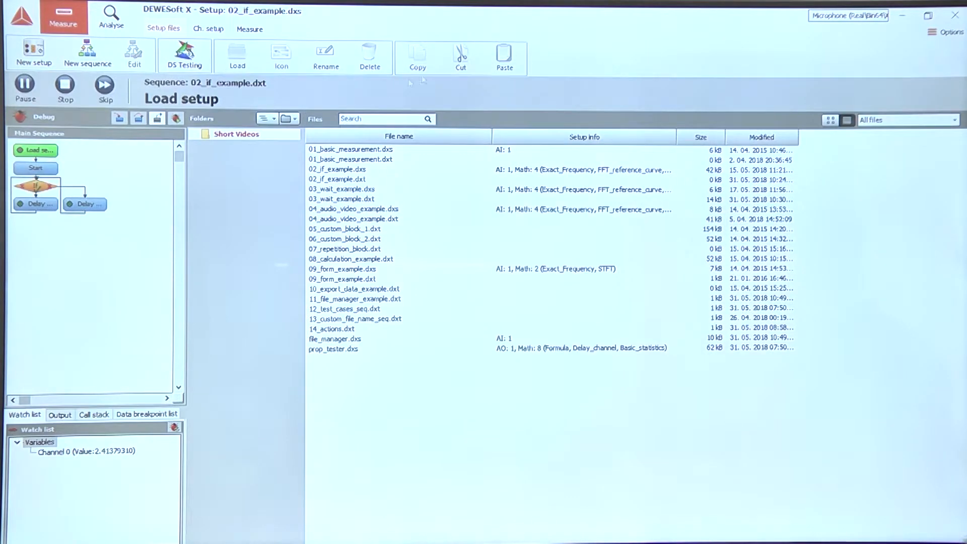
Resume the debug run until it logs 'OUT OF range' at 497 Hz, then stop it
click(60, 415)
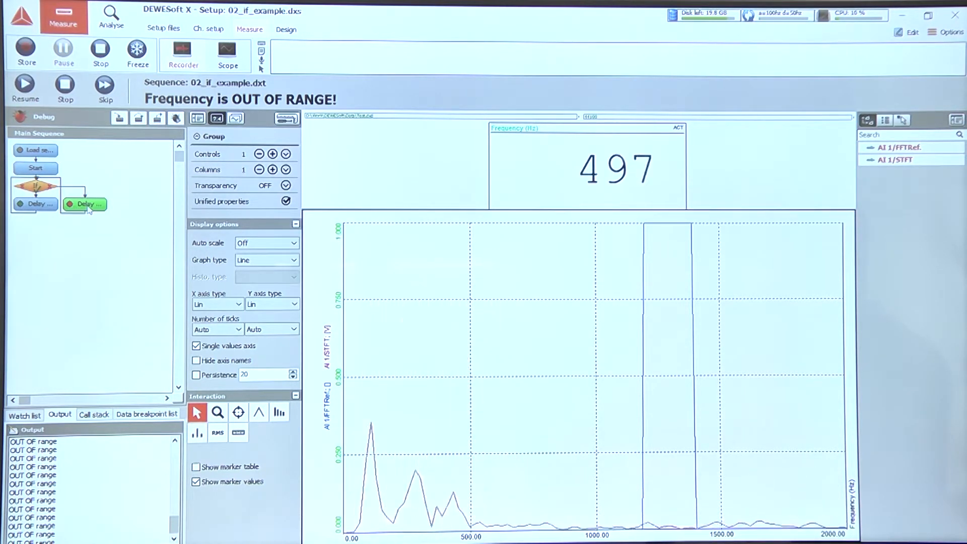
click(65, 88)
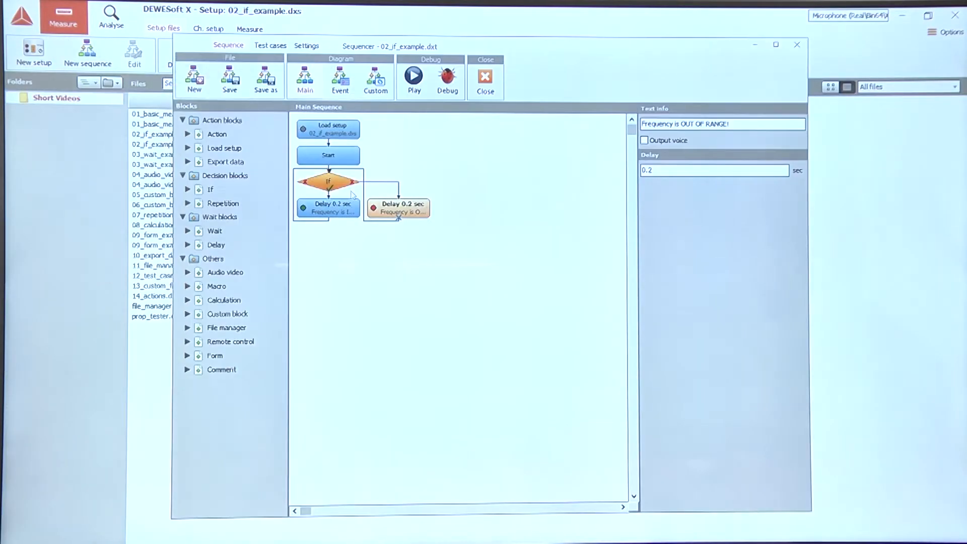
Add a breakpoint to the in-range Delay block and bring up the If block's options
right_click(400, 207)
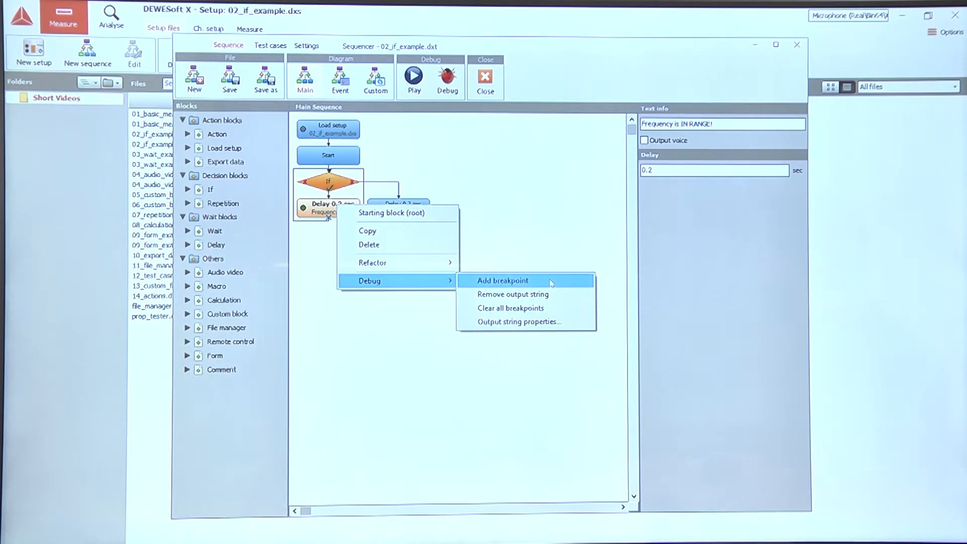
click(502, 280)
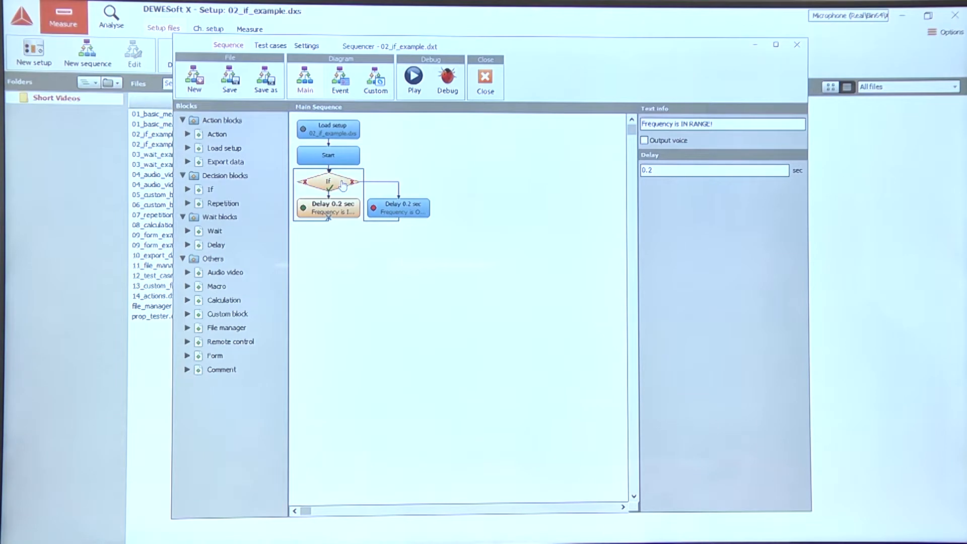
right_click(327, 180)
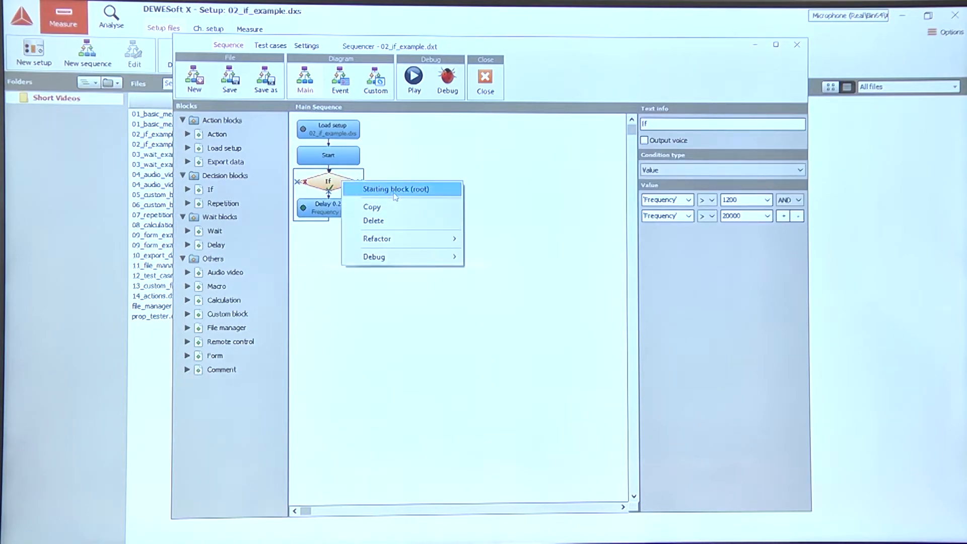
mouse_move(401, 257)
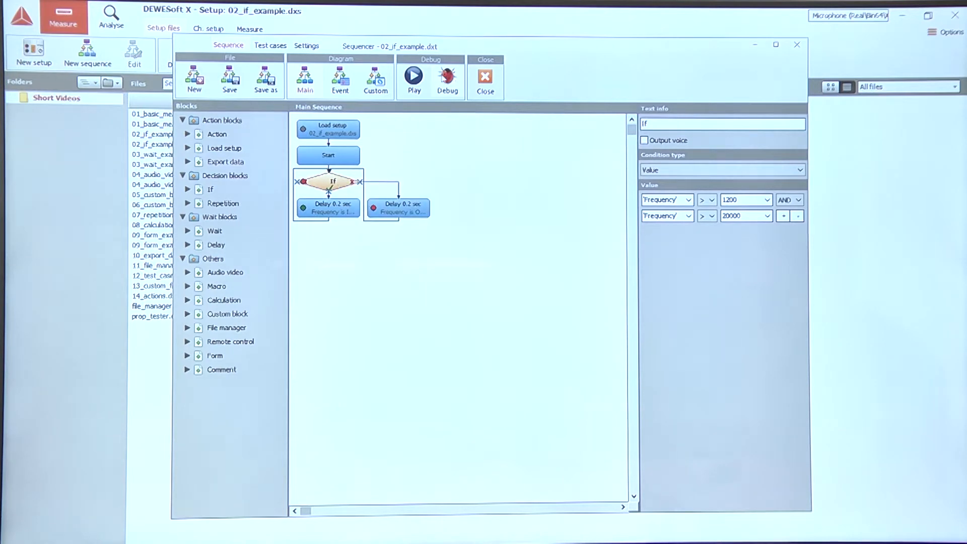
Debug until paused at the If block with Frequency 499, then step over it
click(413, 79)
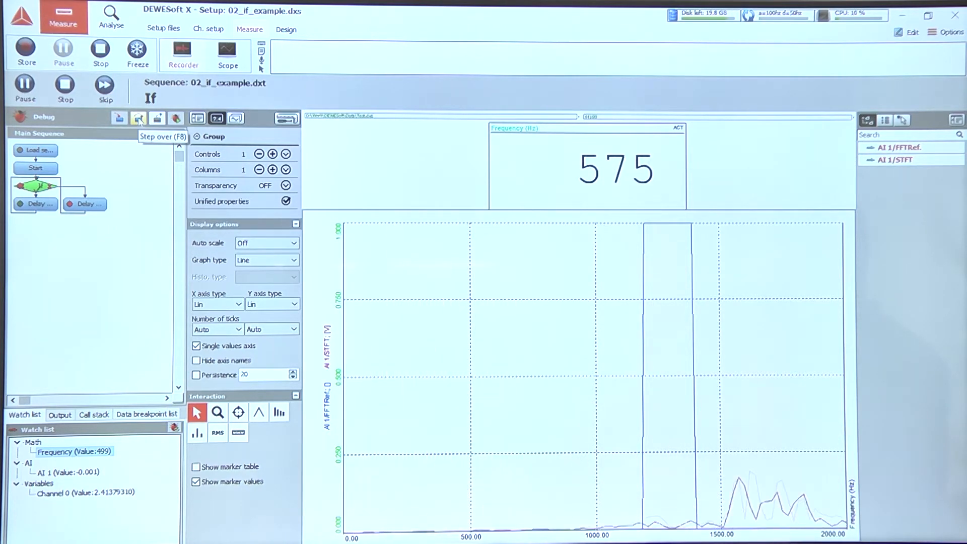
click(138, 118)
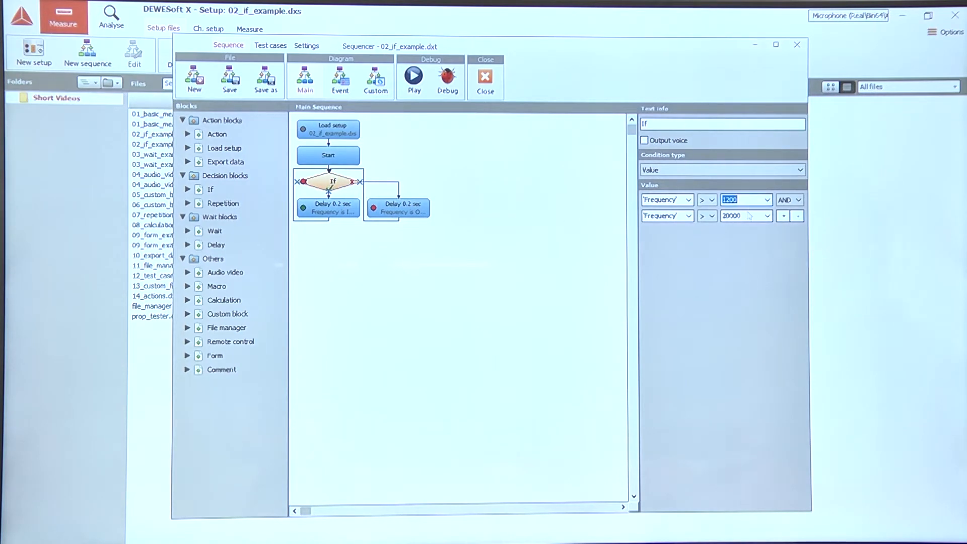
Keep the If lower limit at 1200 and change the upper limit to 1400
click(746, 216)
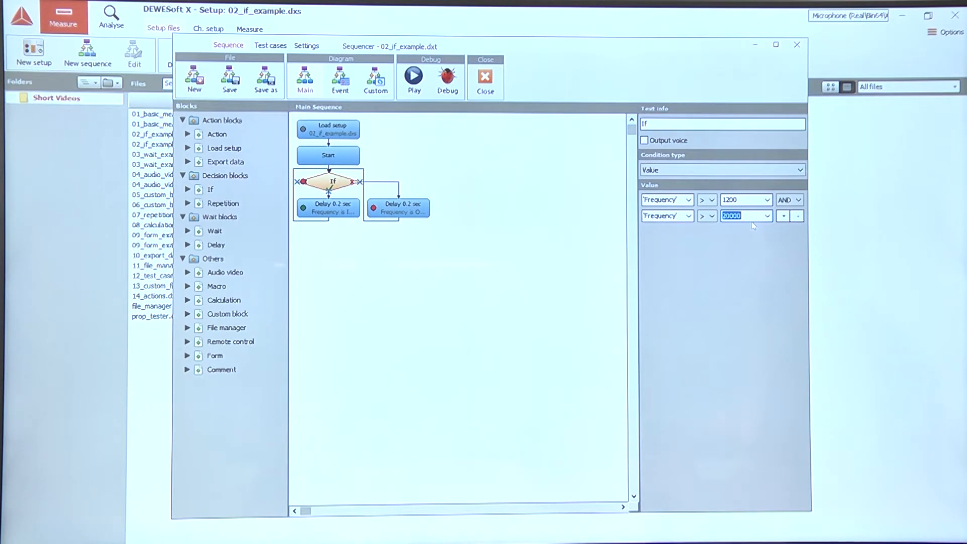
click(707, 217)
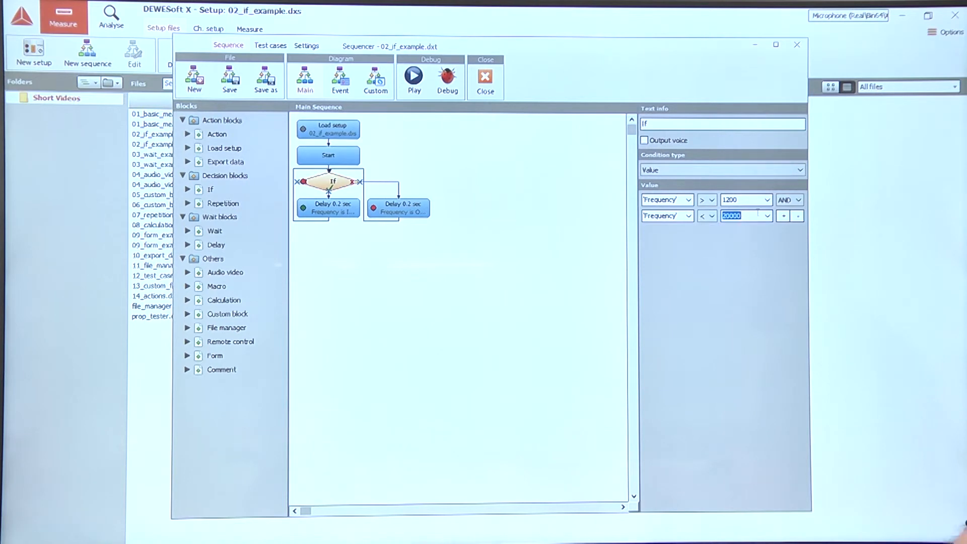
text(1400)
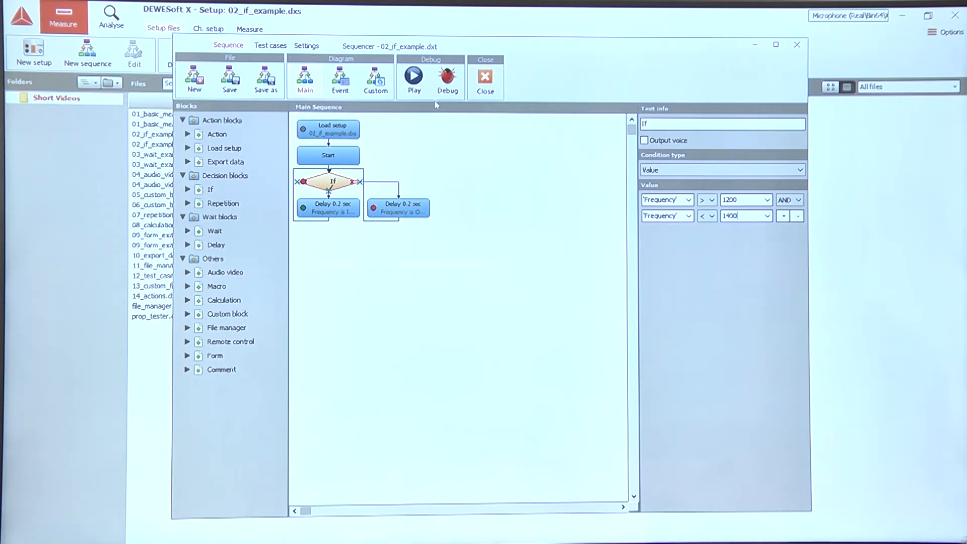
right_click(328, 181)
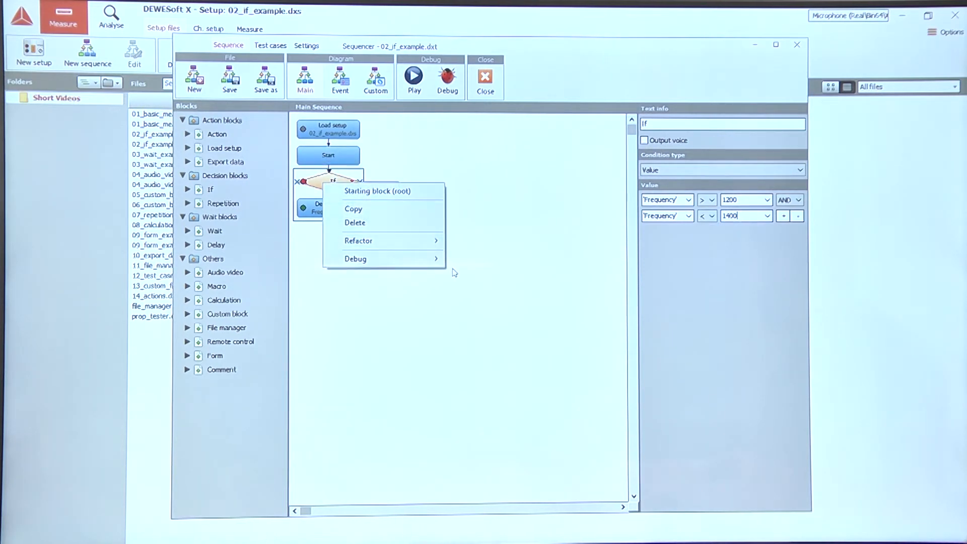
mouse_move(355, 259)
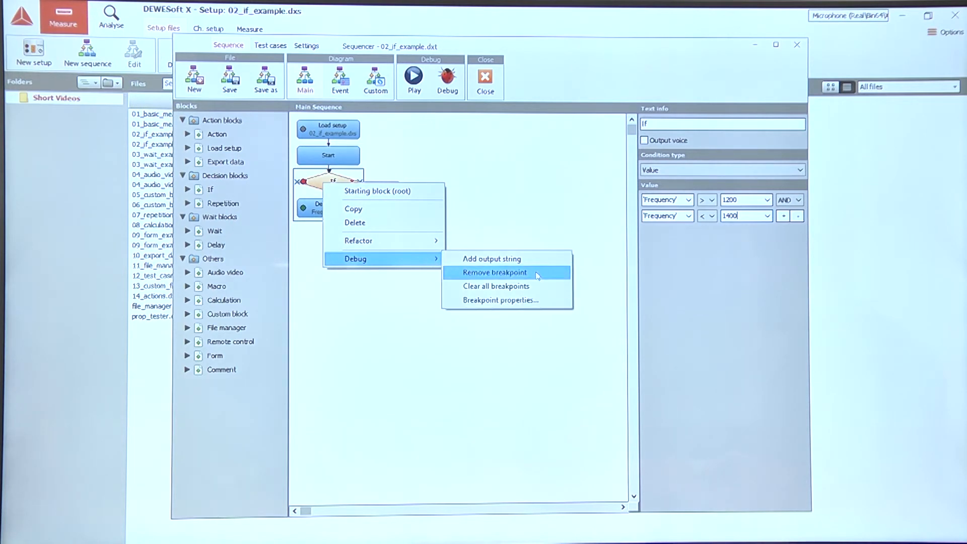
mouse_move(513, 285)
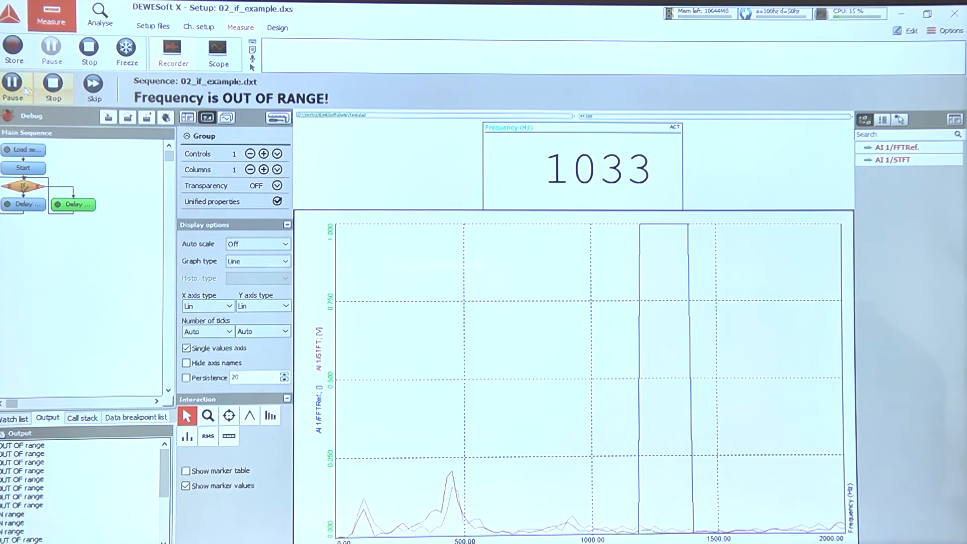
Pause the debug run once 1150 Hz is reported as out of range
click(12, 86)
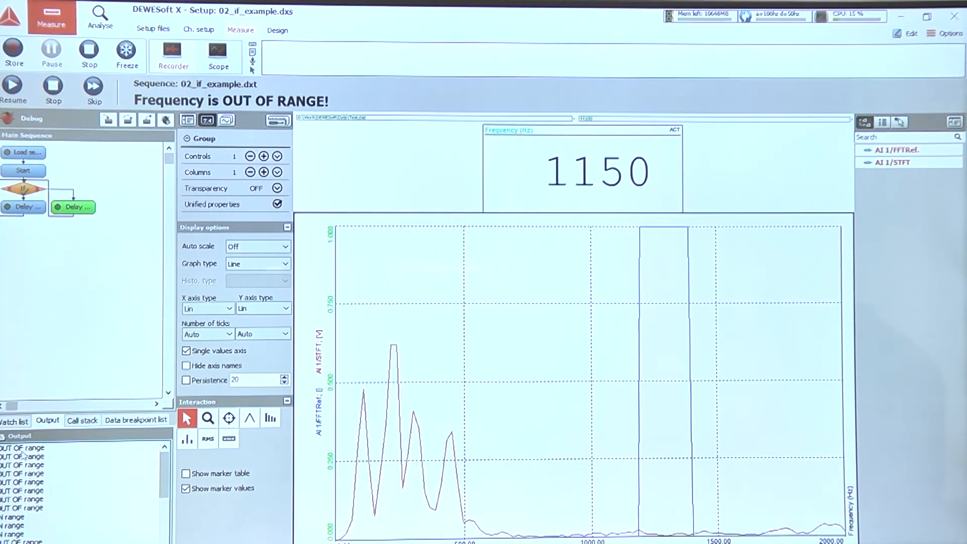